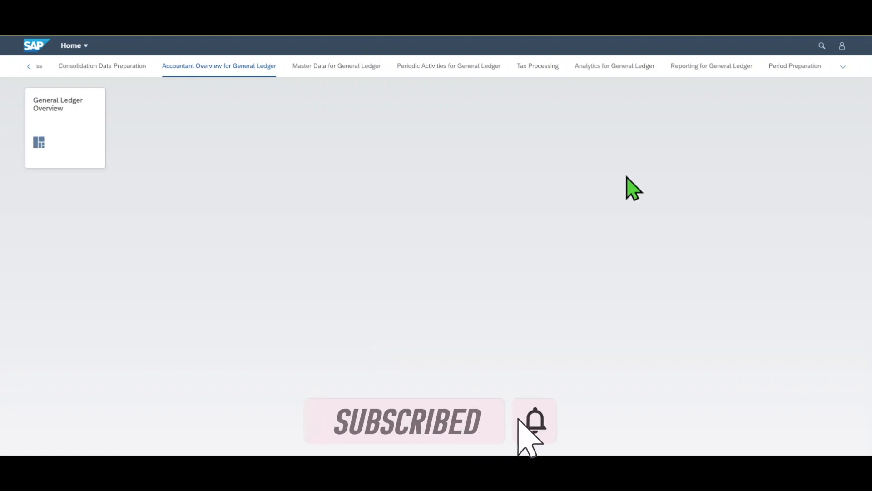
# Search for 'Manage internal orders' and launch the Manage Internal Orders app
pyautogui.click(822, 46)
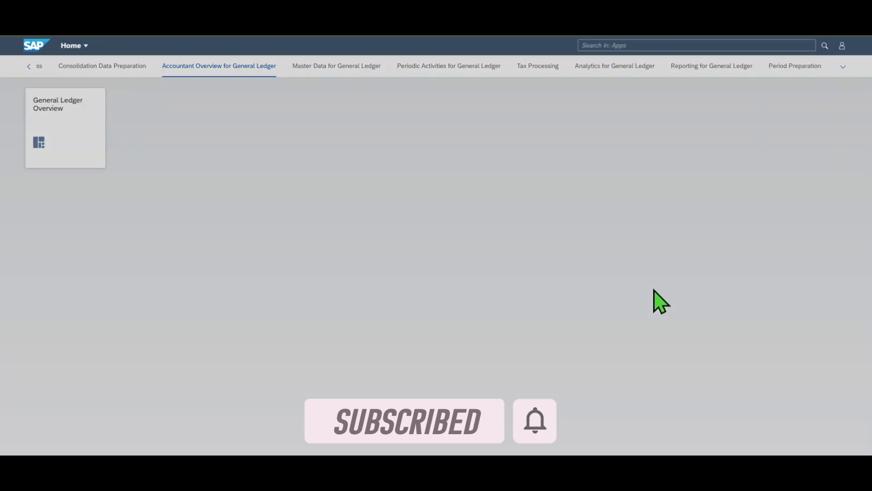
pyautogui.write('Manage internal orders')
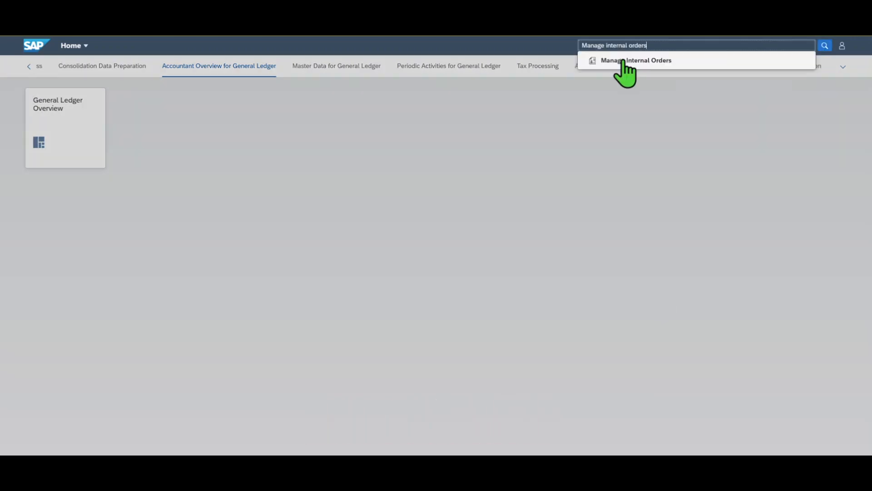
pyautogui.click(636, 60)
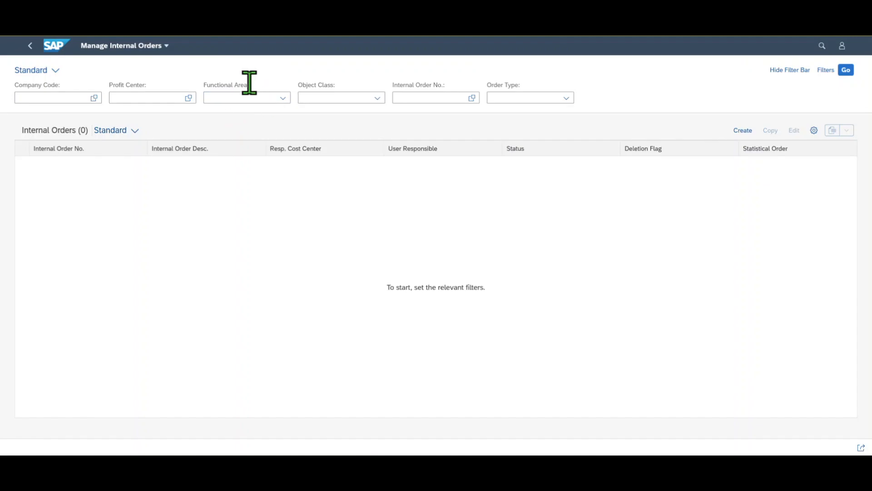
# Run the internal orders search with blank filters, returning no data
pyautogui.click(848, 69)
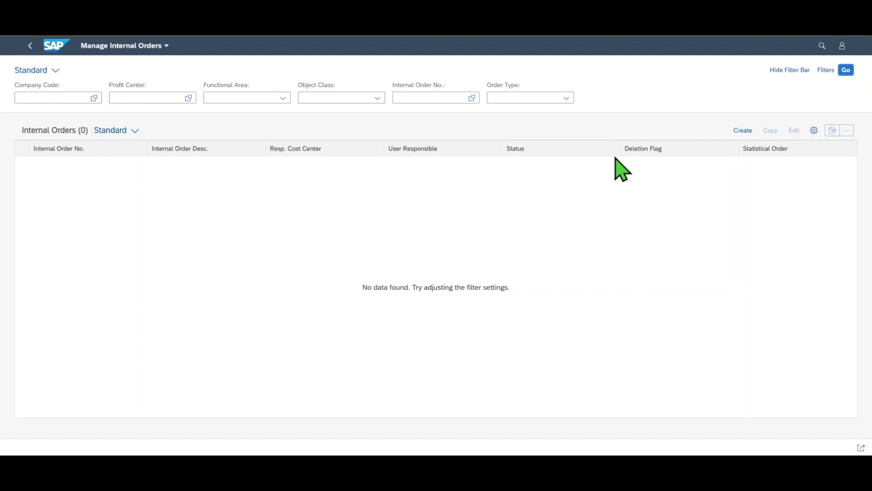
pyautogui.moveTo(172, 293)
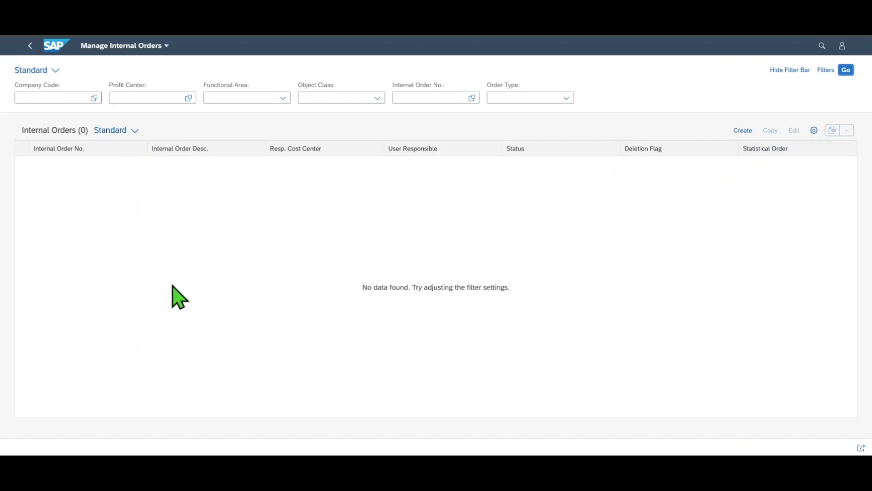
pyautogui.moveTo(174, 214)
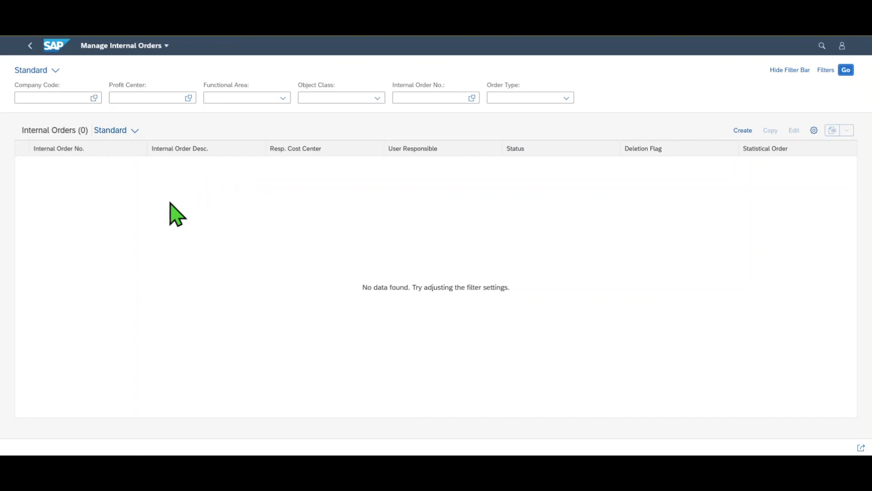
pyautogui.moveTo(686, 111)
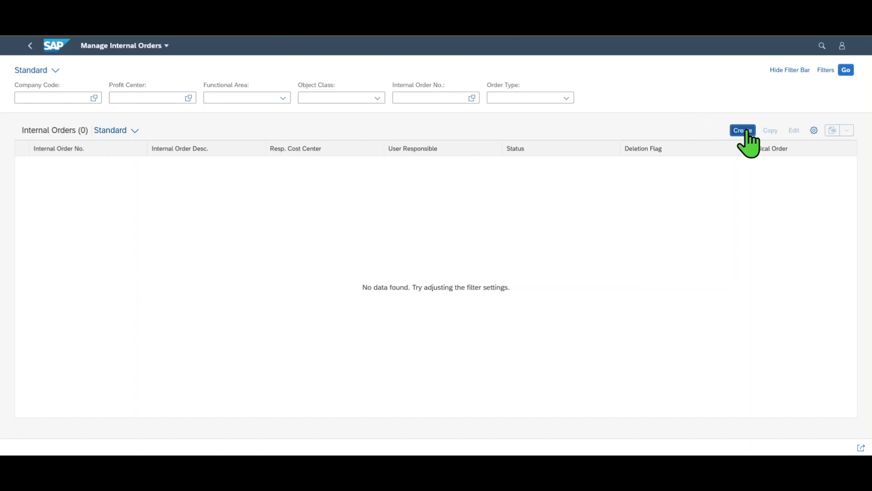
# Create a new internal order with controlling area CA01 and order type 0400 Marketing
pyautogui.click(742, 131)
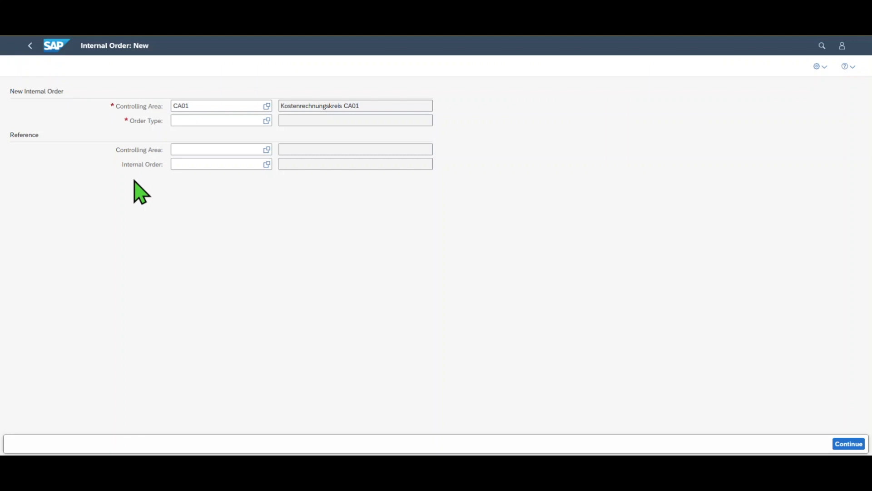
pyautogui.click(185, 105)
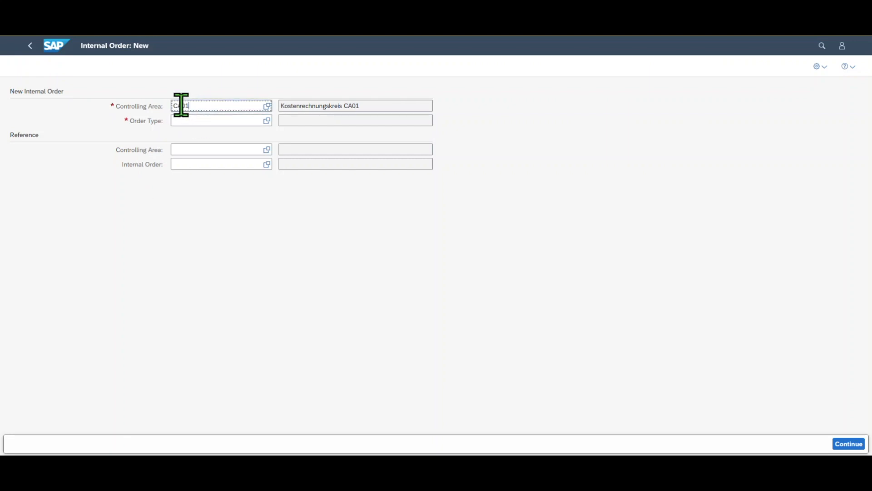
pyautogui.click(221, 121)
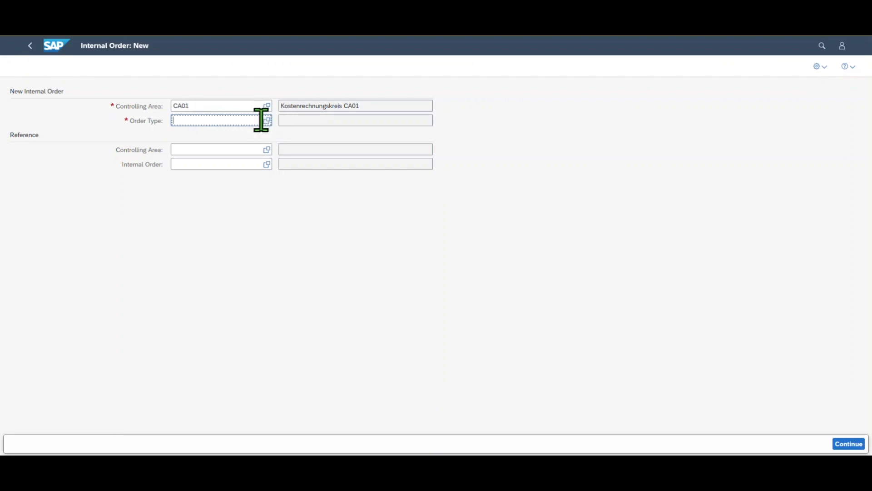
pyautogui.click(266, 121)
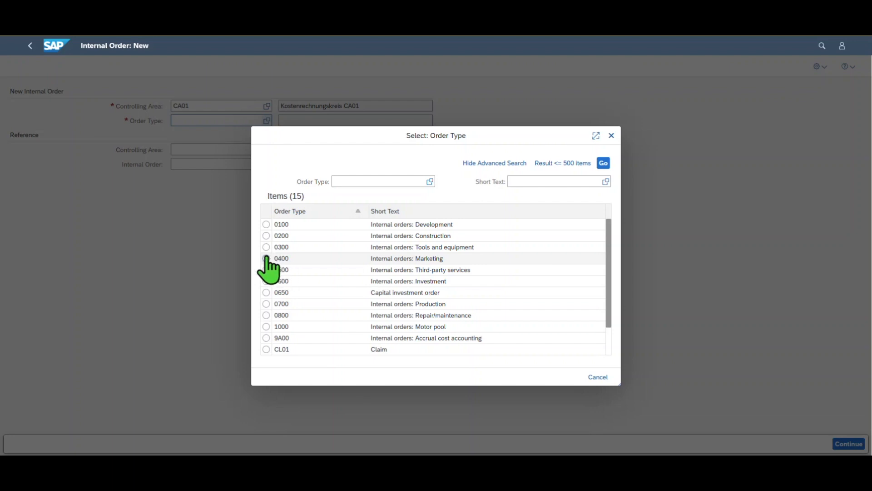
pyautogui.click(266, 258)
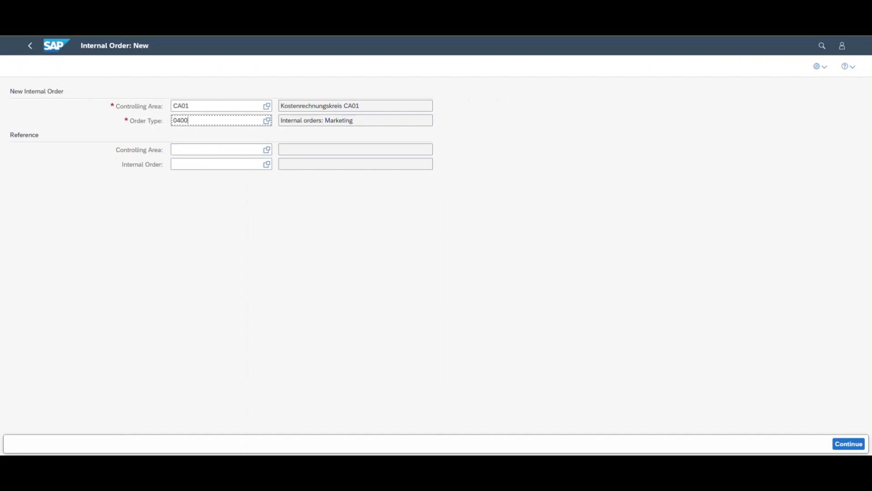
pyautogui.moveTo(191, 201)
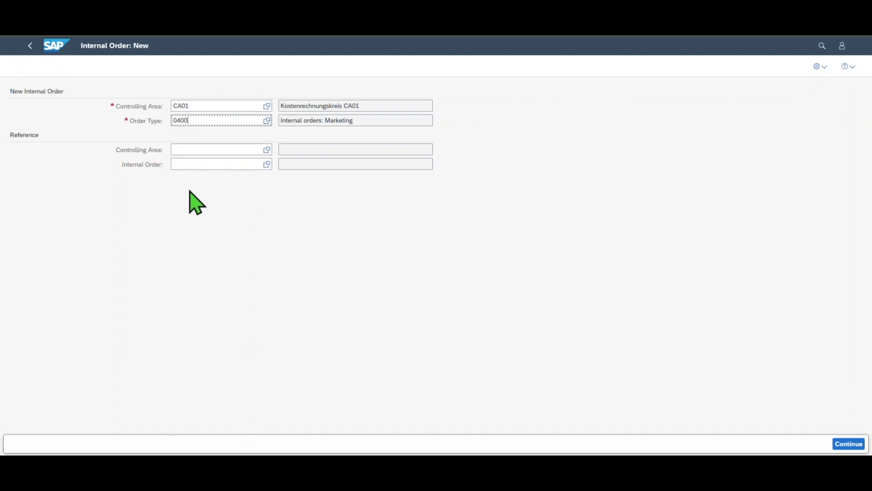
pyautogui.moveTo(156, 162)
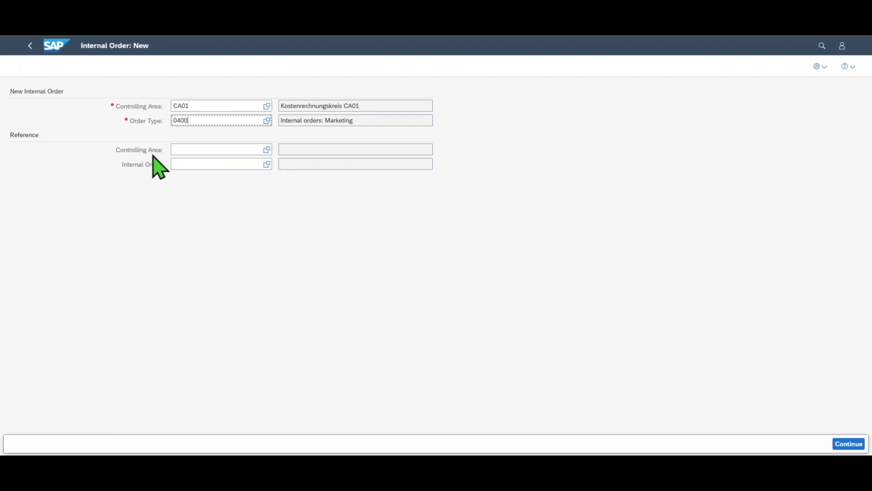
pyautogui.click(215, 150)
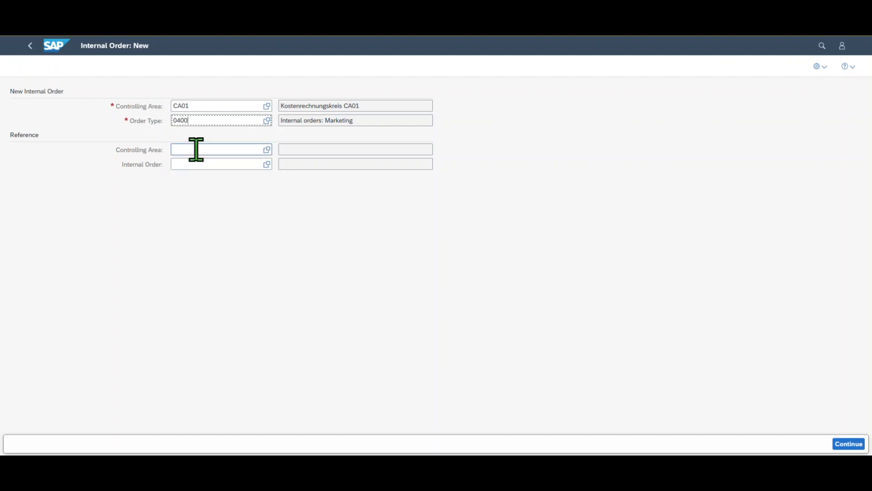
pyautogui.moveTo(194, 149)
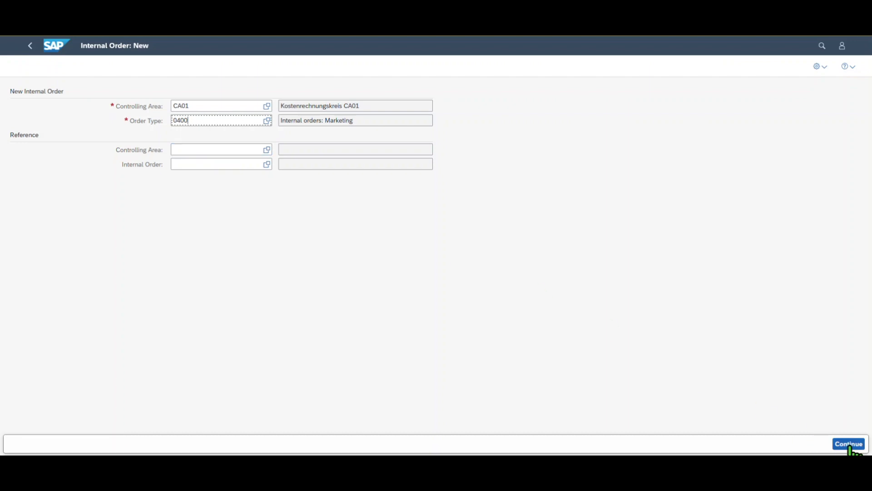
# Continue to the detailed Internal Order: New form with company code CA01 and currency CAD
pyautogui.click(847, 443)
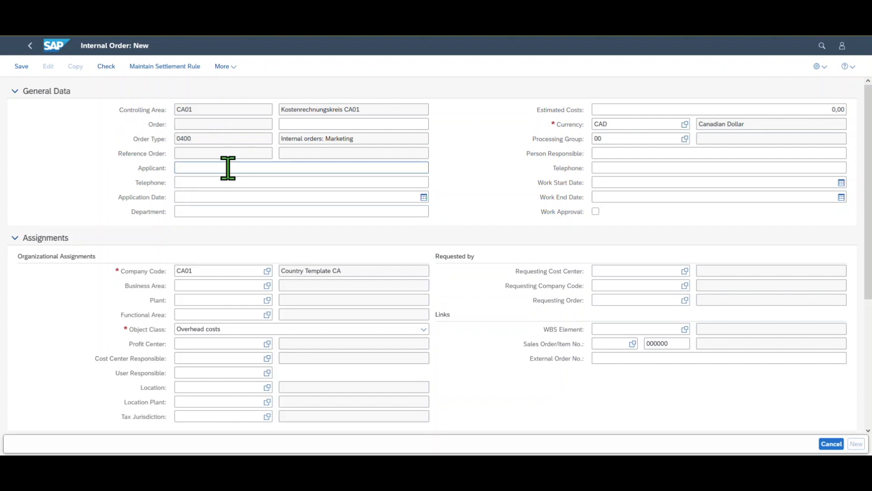
pyautogui.moveTo(207, 172)
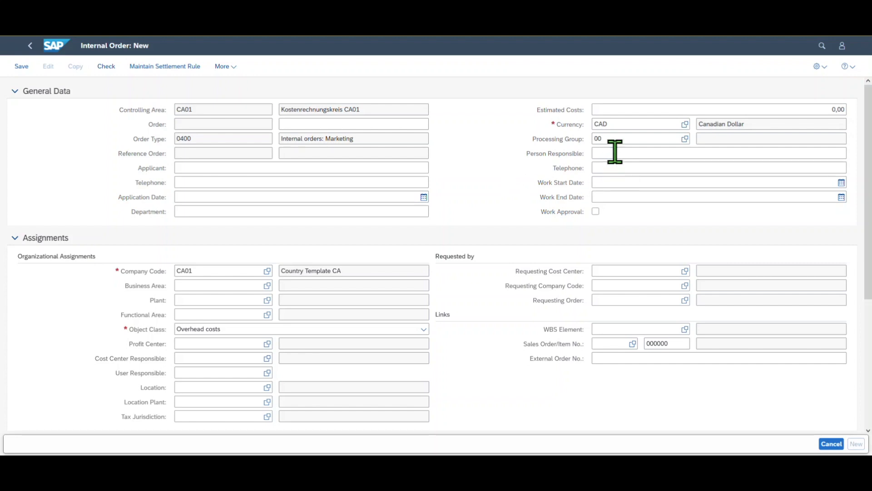
pyautogui.click(627, 124)
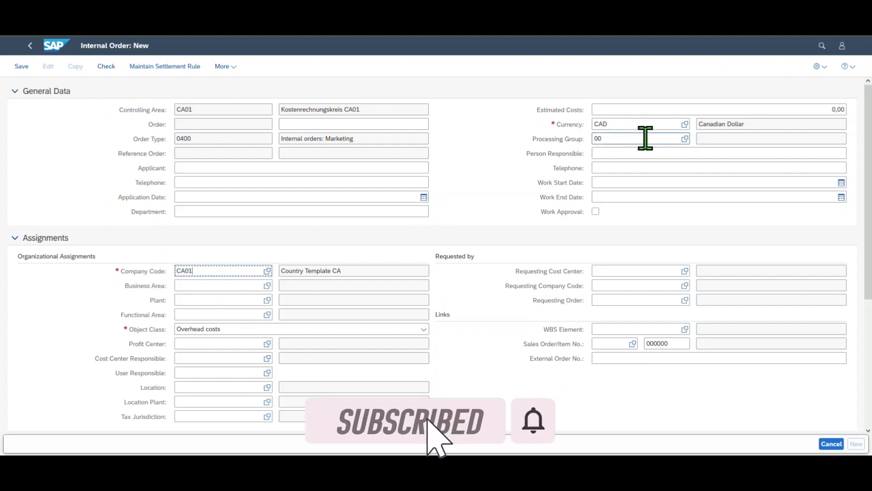
pyautogui.moveTo(635, 145)
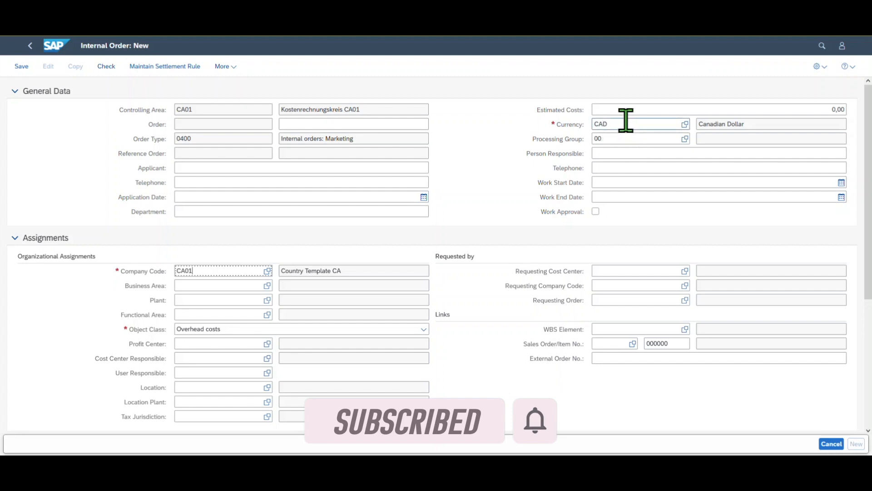
pyautogui.scroll(-3)
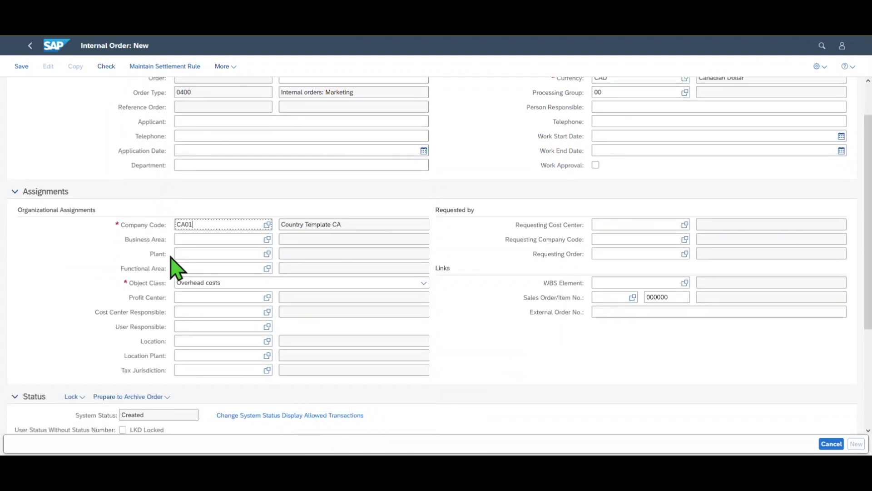
pyautogui.doubleClick(193, 225)
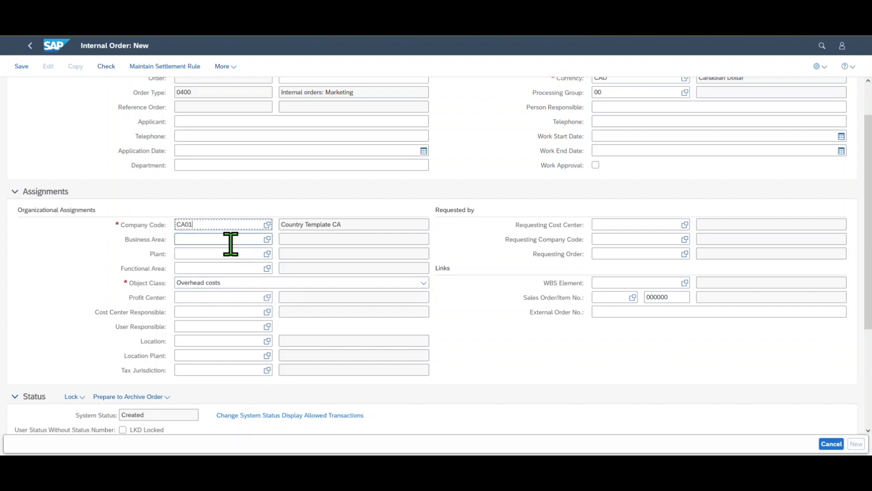
pyautogui.click(220, 239)
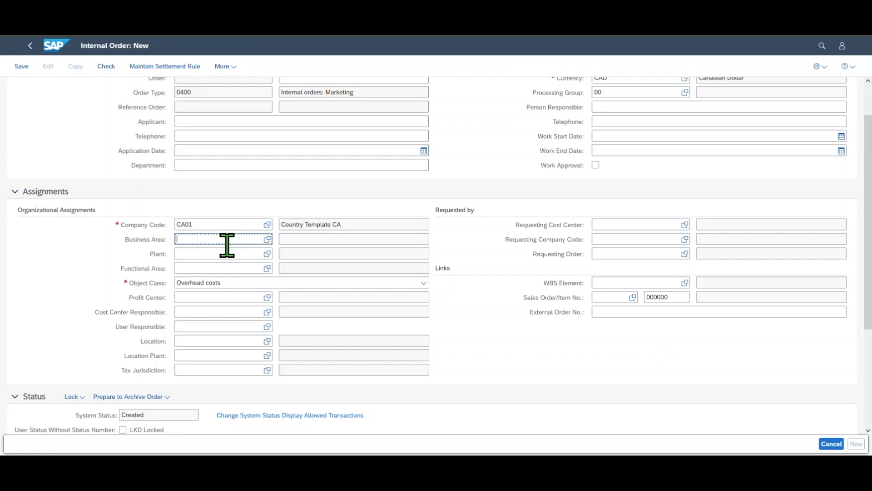
pyautogui.click(222, 268)
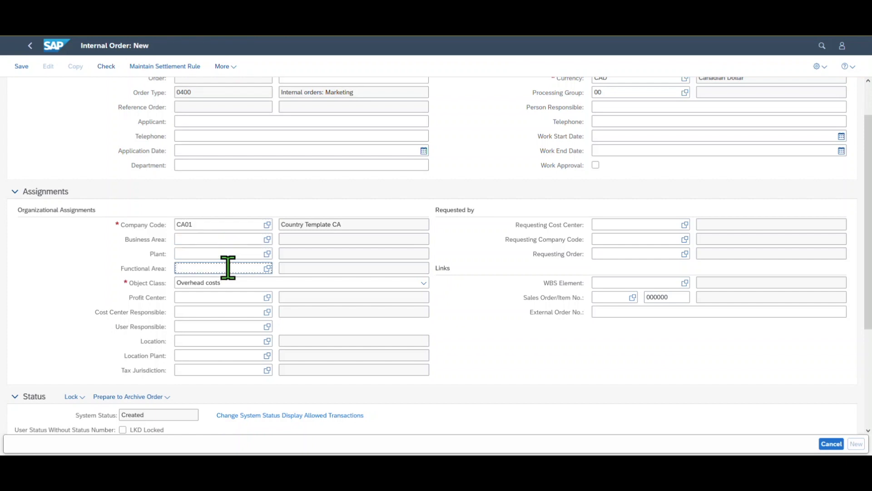
pyautogui.moveTo(227, 287)
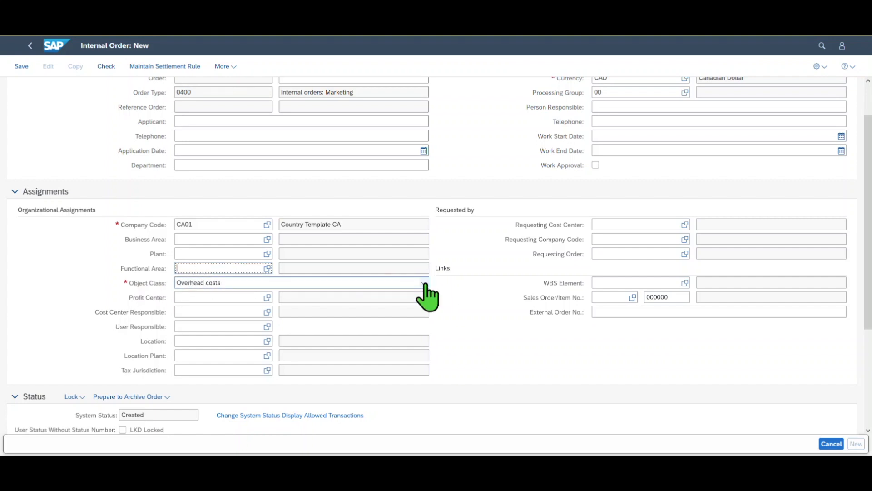
pyautogui.click(424, 282)
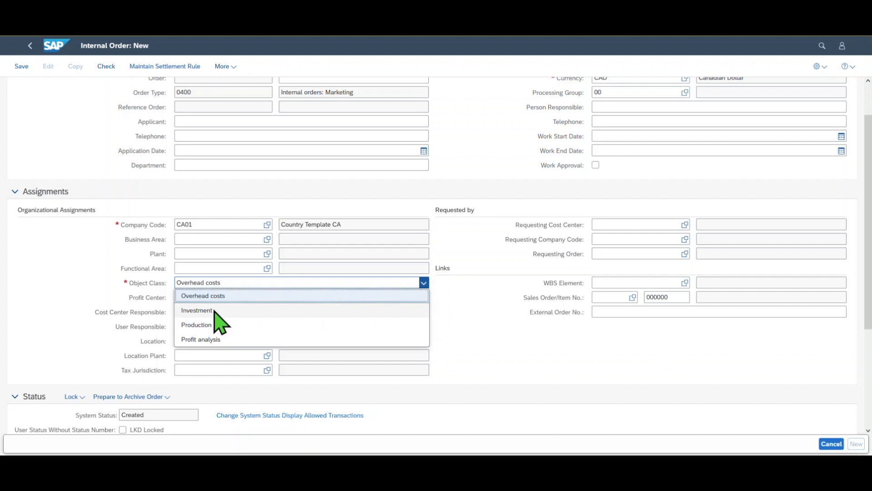
pyautogui.moveTo(223, 354)
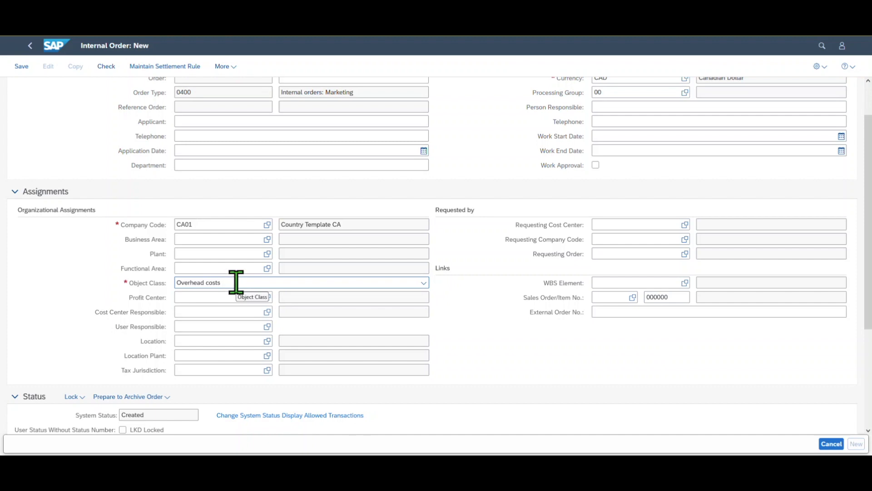
pyautogui.scroll(-3)
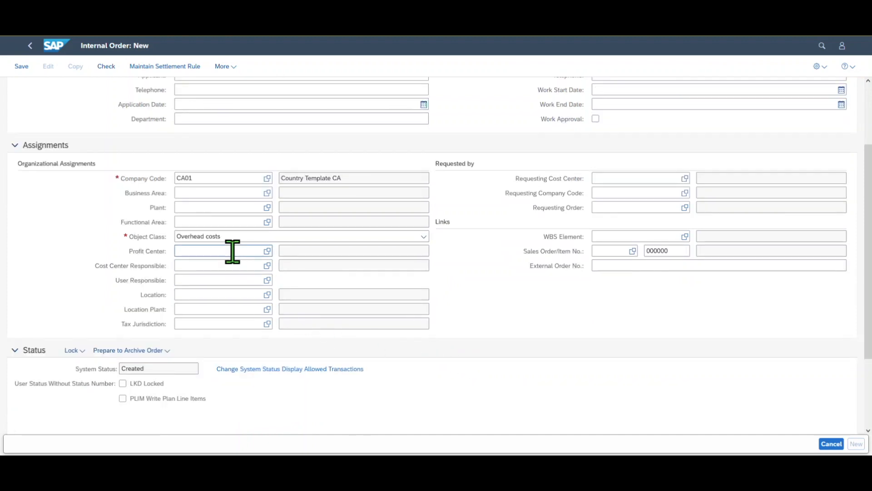
pyautogui.click(215, 251)
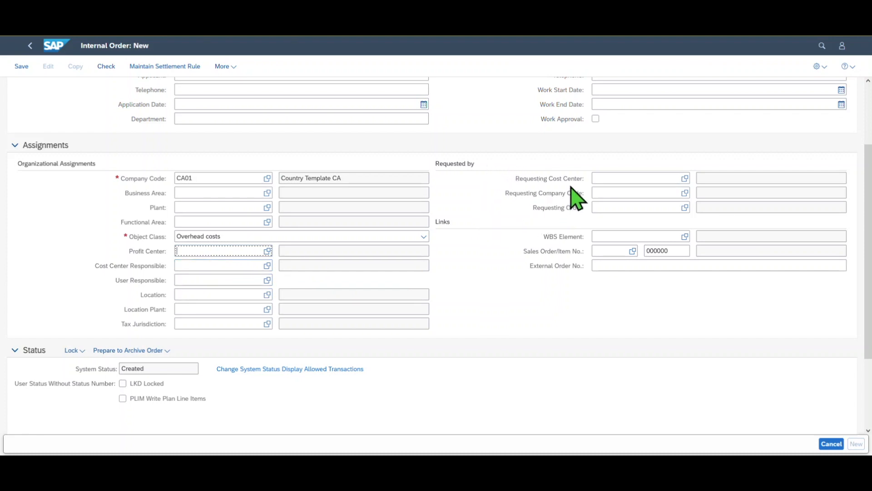
pyautogui.moveTo(597, 181)
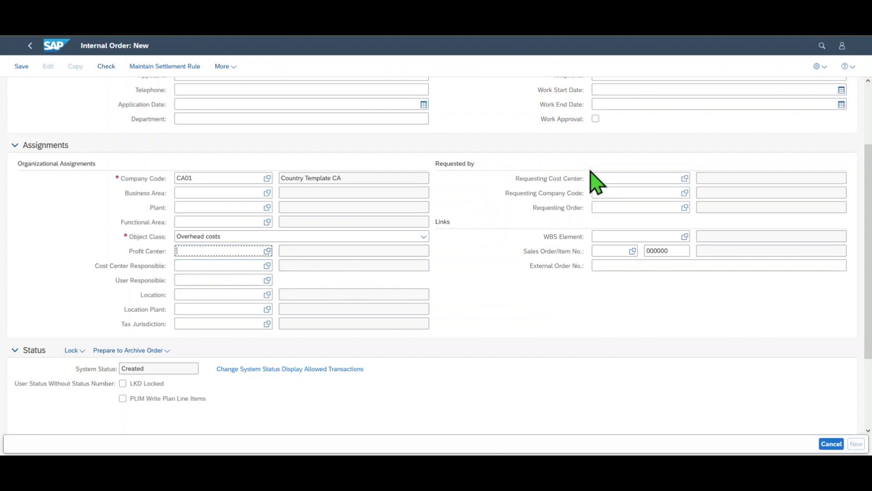
pyautogui.moveTo(558, 256)
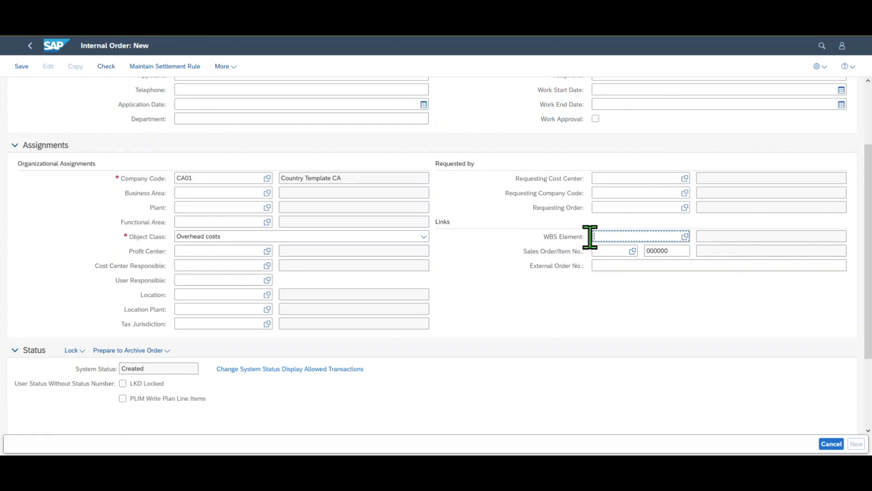
pyautogui.moveTo(559, 264)
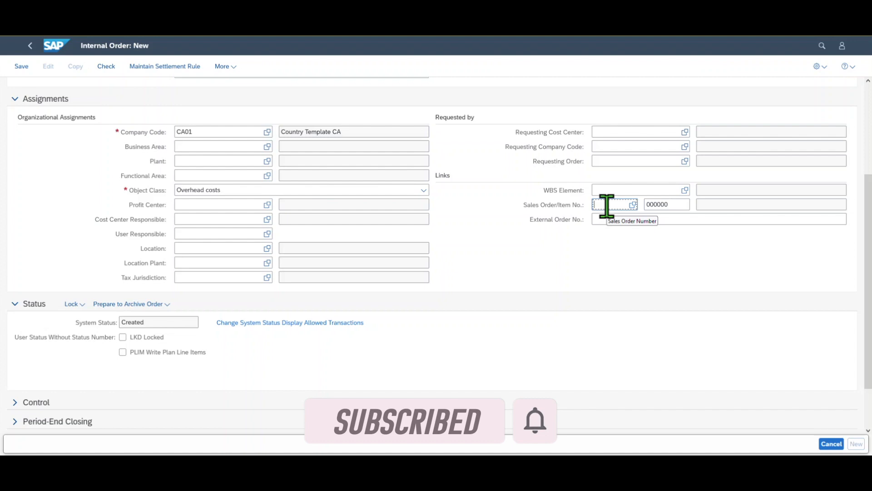
pyautogui.scroll(-3)
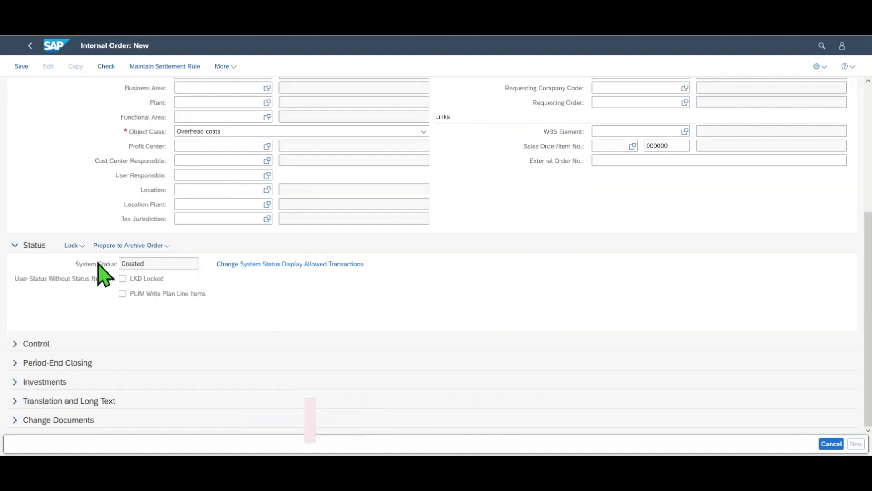
pyautogui.moveTo(117, 270)
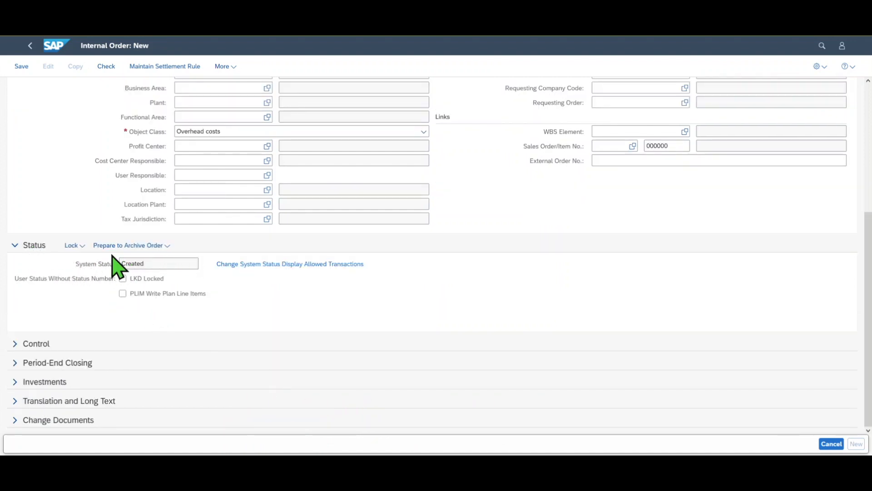
pyautogui.moveTo(113, 282)
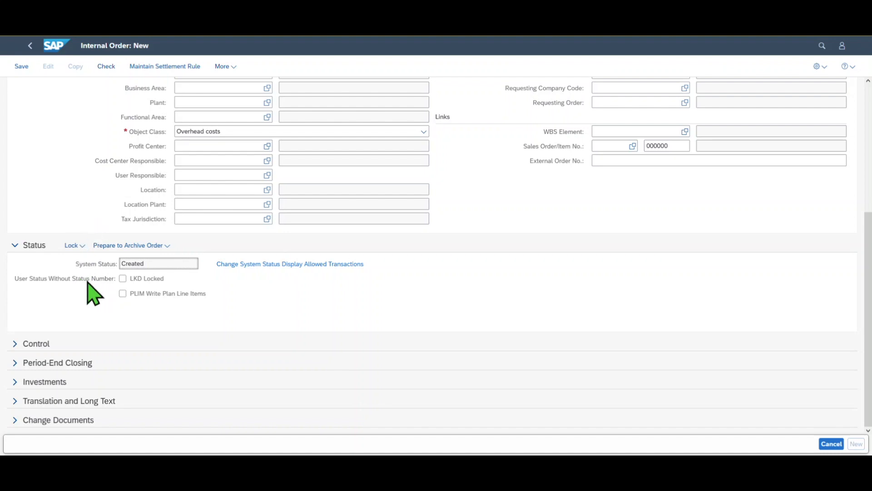
pyautogui.moveTo(111, 272)
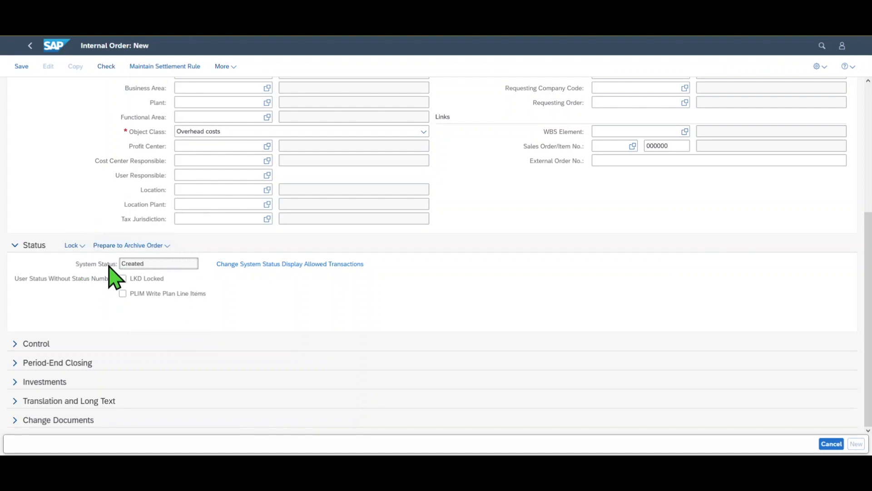
pyautogui.moveTo(170, 276)
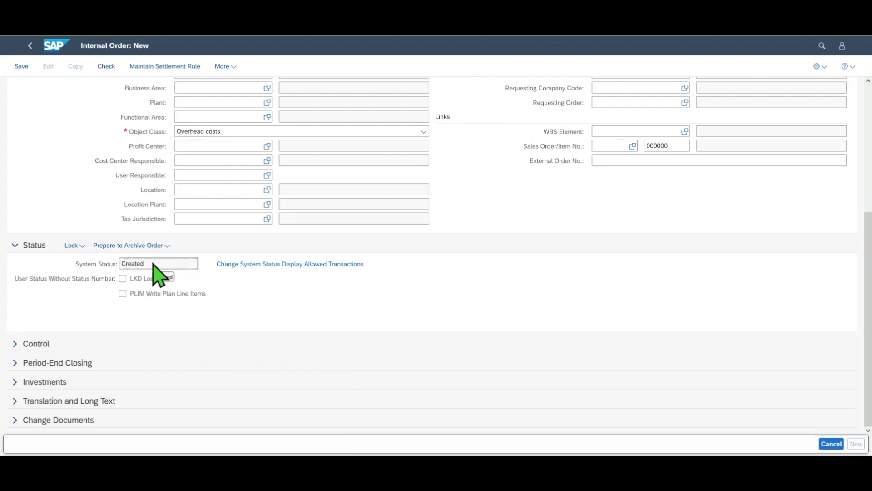
pyautogui.scroll(3)
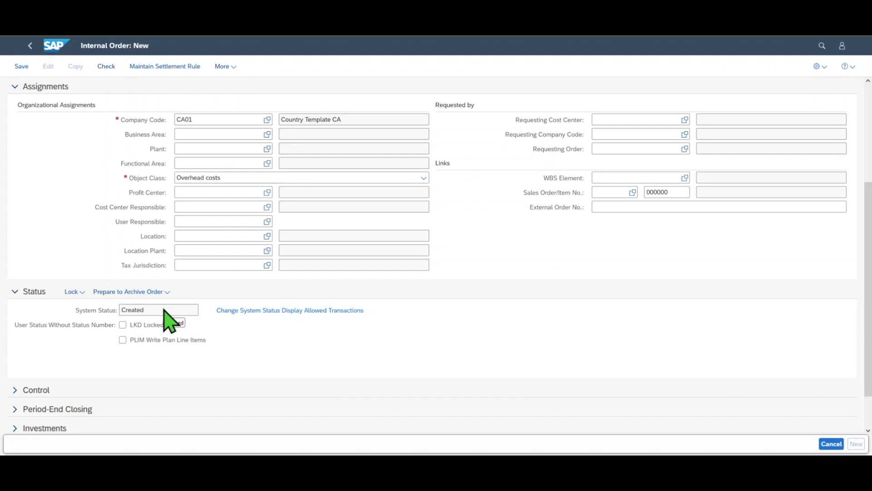
pyautogui.moveTo(173, 318)
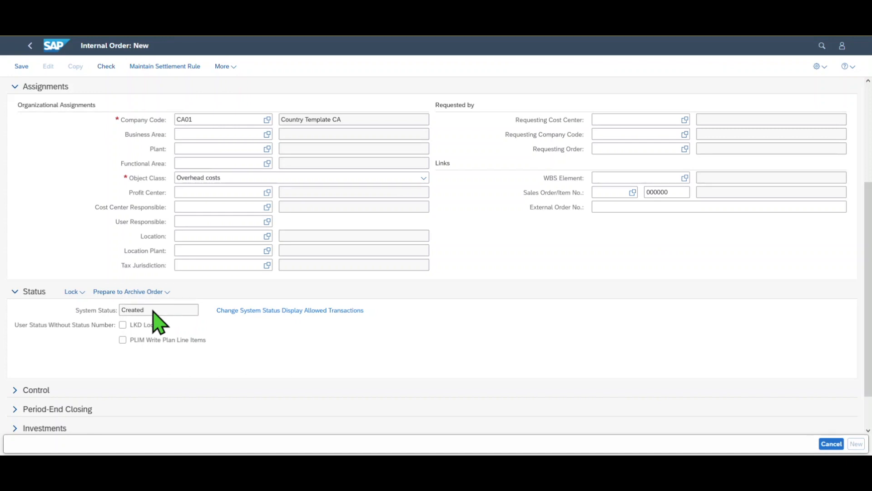
pyautogui.moveTo(156, 323)
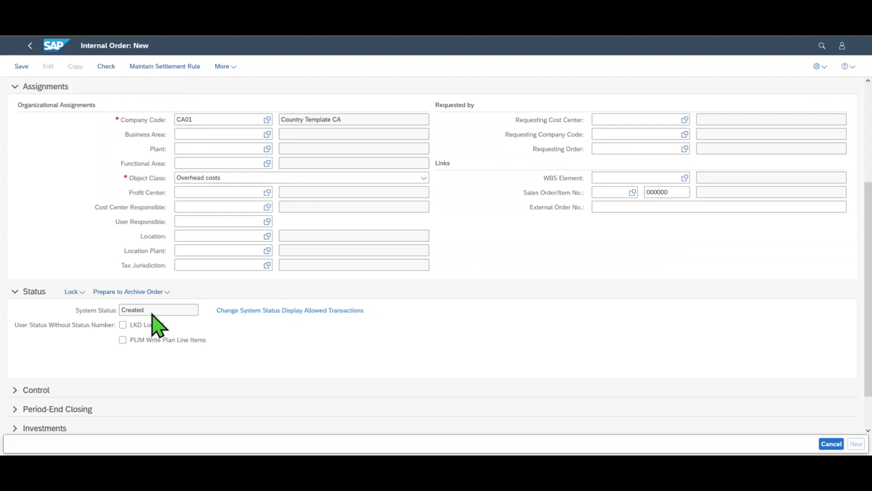
pyautogui.moveTo(153, 340)
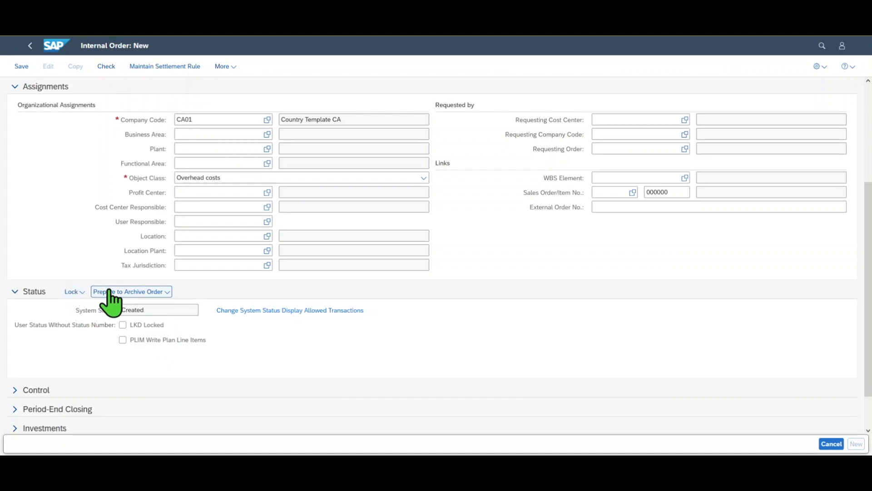
pyautogui.click(73, 292)
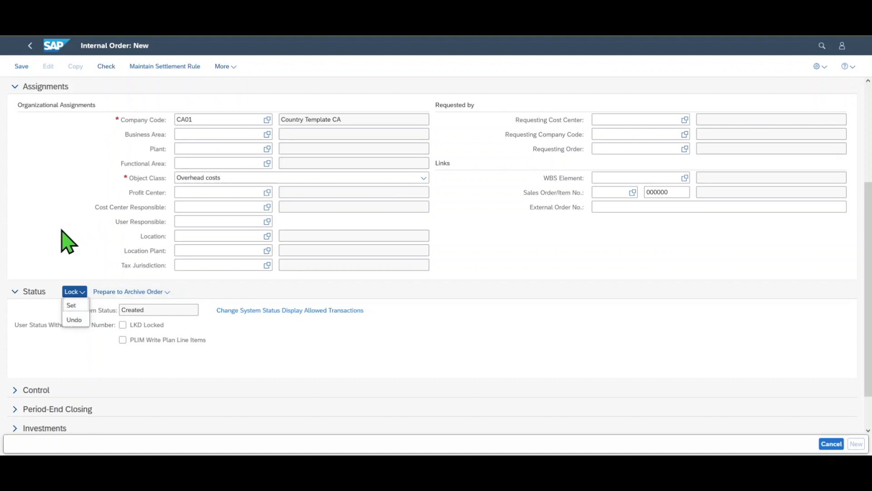
pyautogui.click(131, 292)
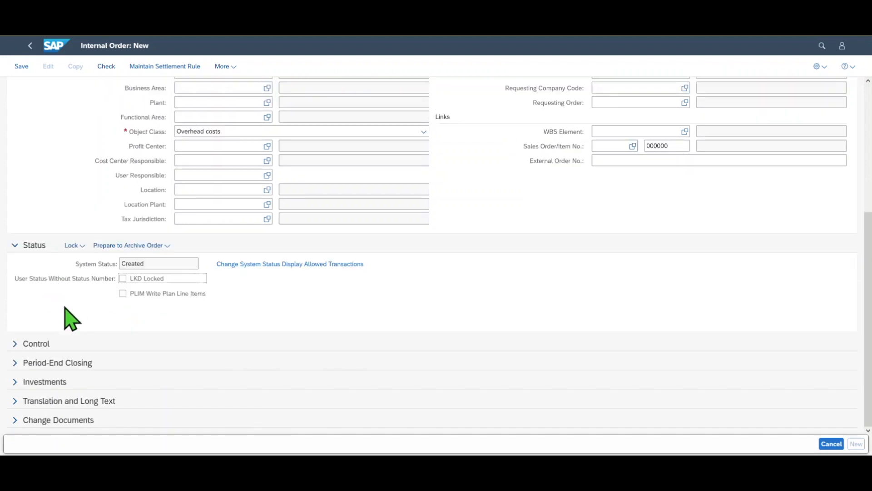
pyautogui.moveTo(93, 285)
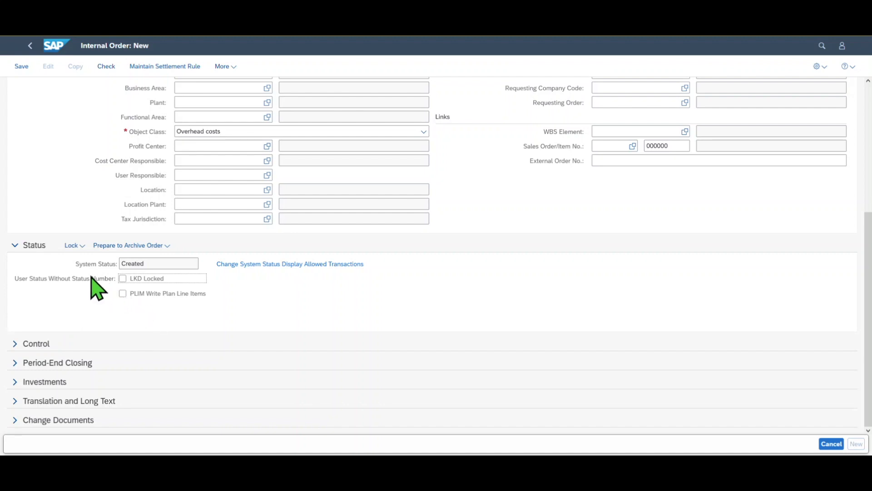
pyautogui.click(16, 343)
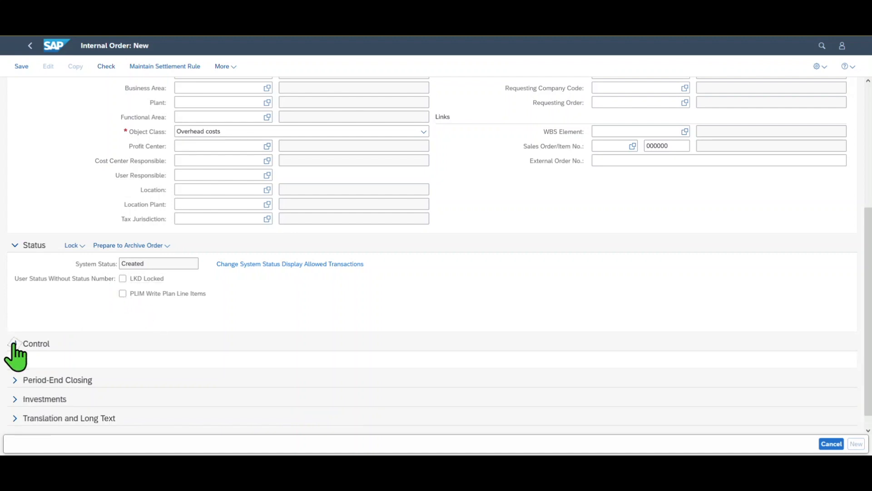
pyautogui.click(15, 343)
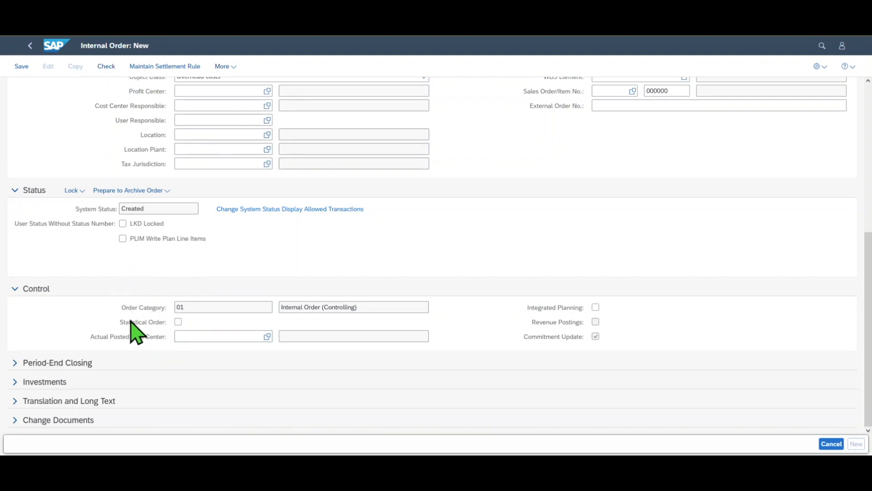
pyautogui.moveTo(156, 338)
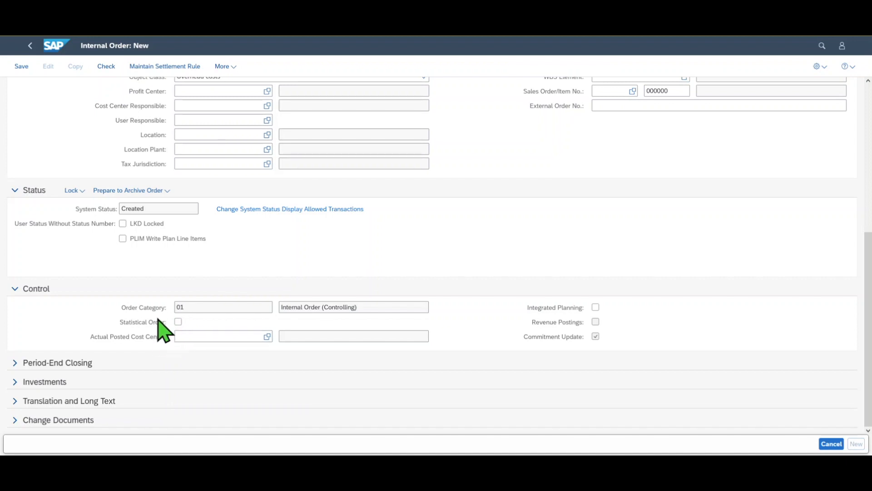
pyautogui.moveTo(169, 346)
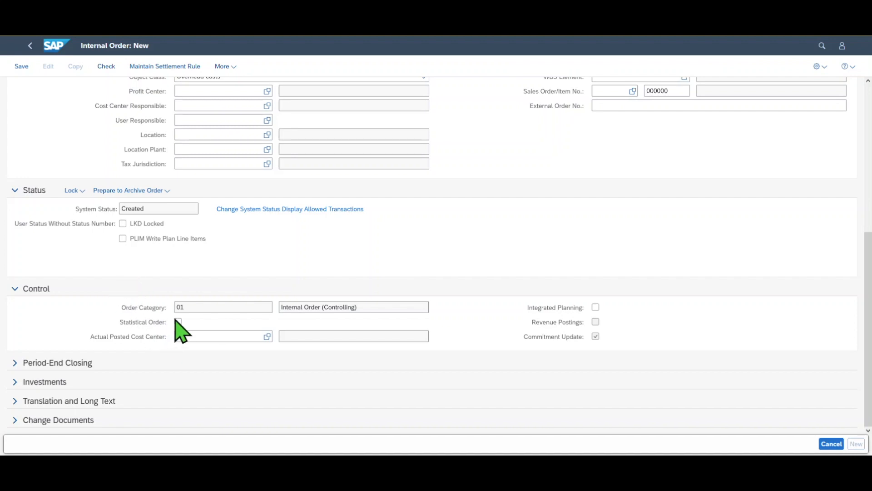
pyautogui.moveTo(174, 339)
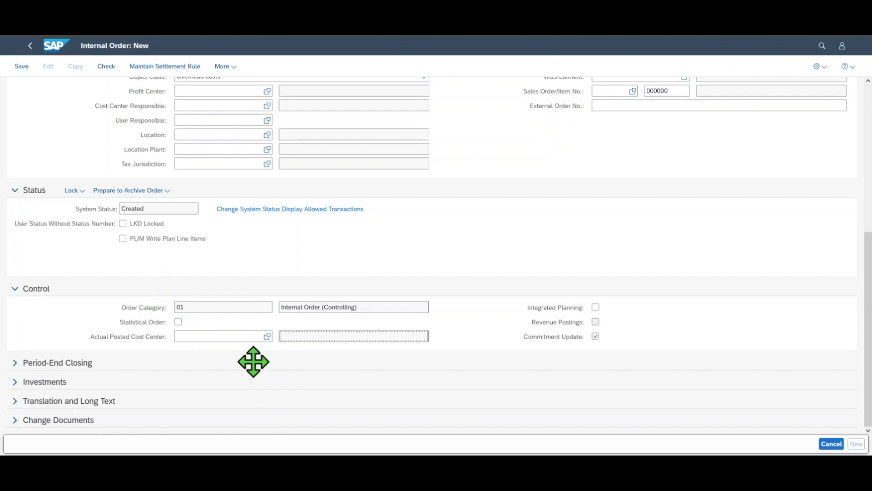
pyautogui.moveTo(213, 372)
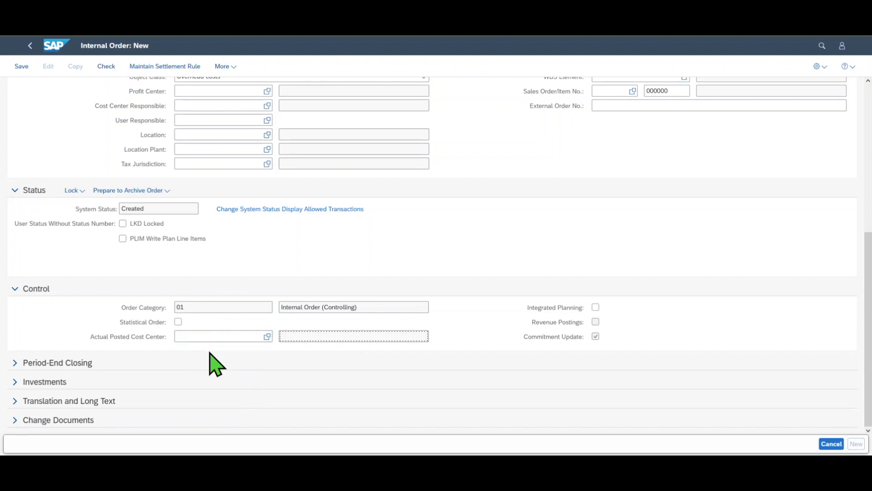
pyautogui.click(210, 336)
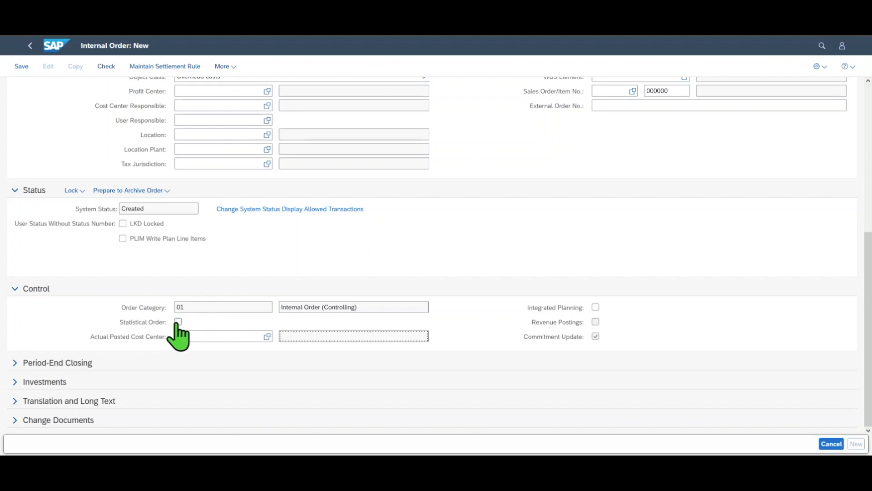
pyautogui.moveTo(208, 340)
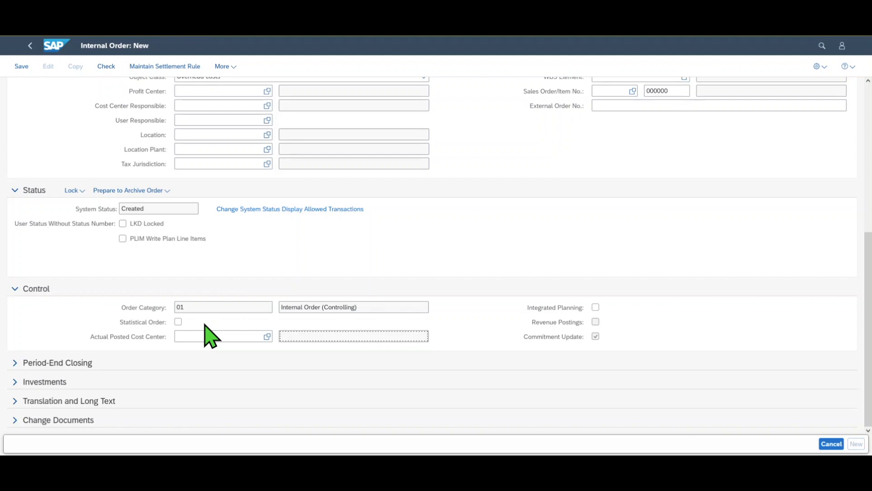
pyautogui.moveTo(574, 313)
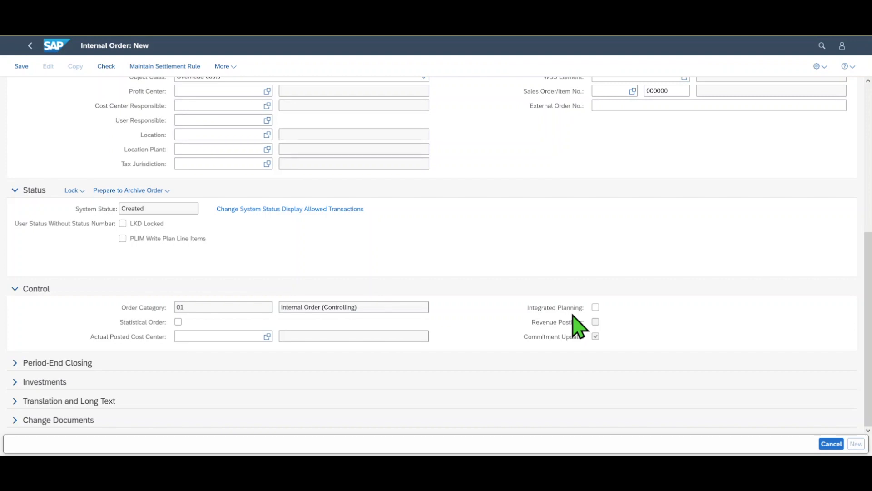
pyautogui.click(595, 337)
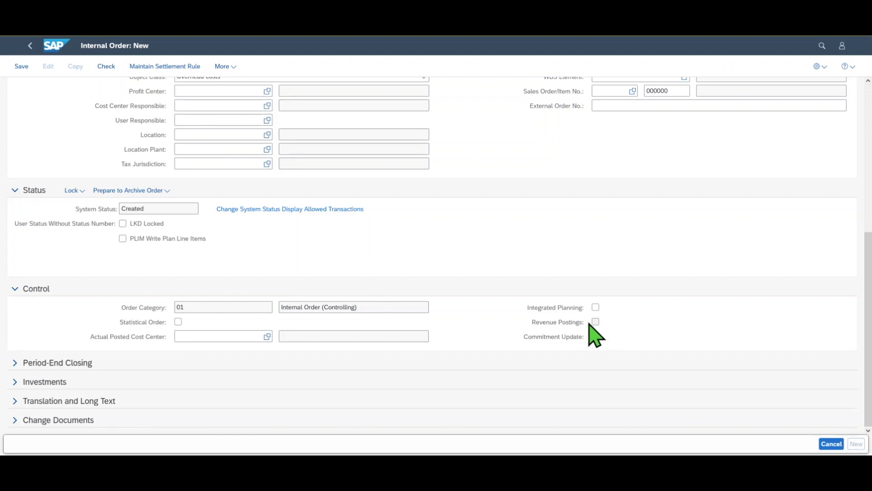
pyautogui.click(595, 337)
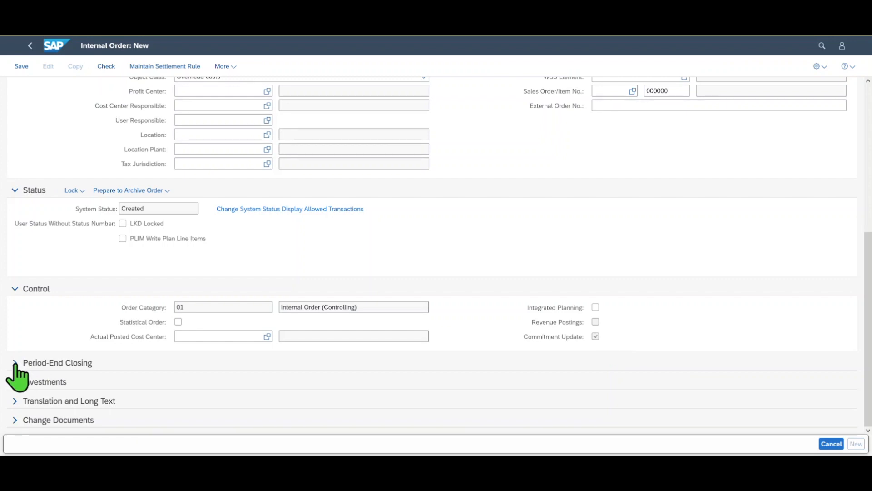
# Expand the Period-End Closing section to show results analysis and settlement fields
pyautogui.click(17, 362)
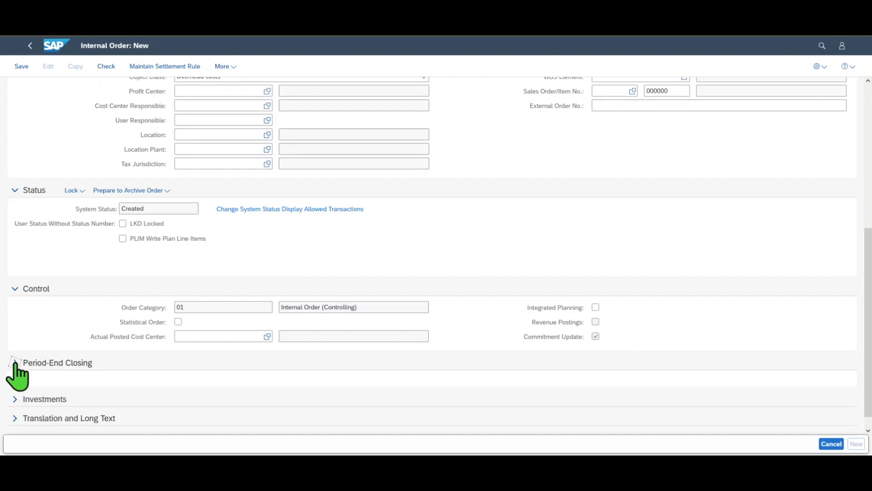
pyautogui.click(17, 362)
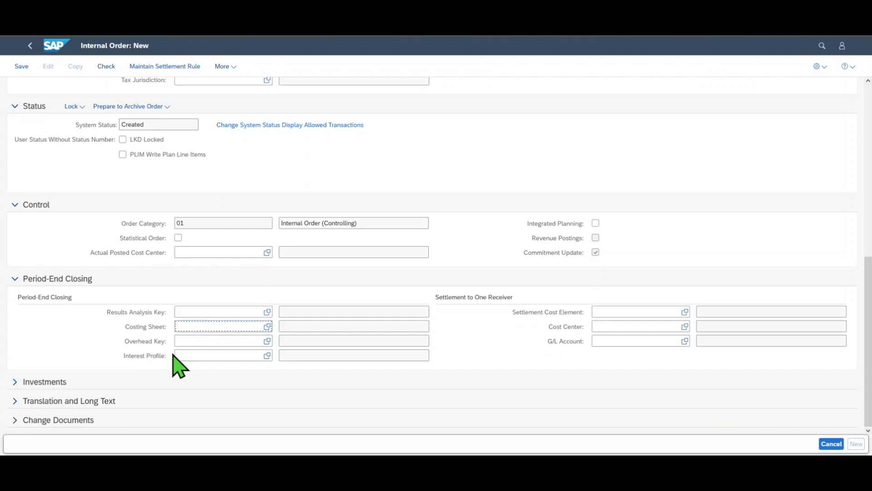
pyautogui.moveTo(197, 339)
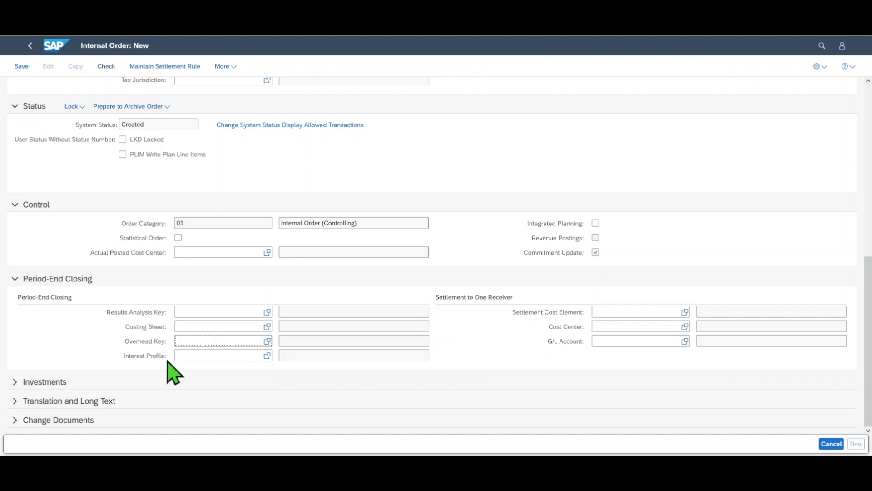
pyautogui.moveTo(479, 330)
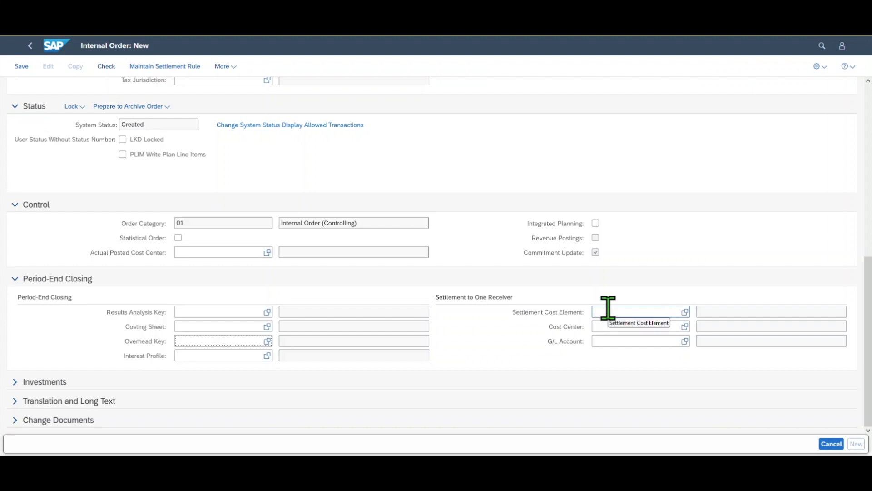
pyautogui.moveTo(586, 347)
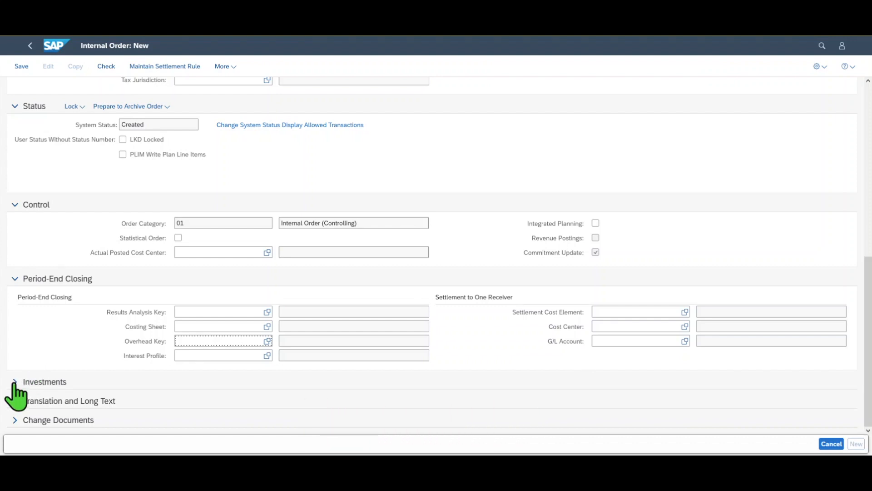
# Expand the Investments section to show investment management and depreciation simulation fields
pyautogui.click(17, 382)
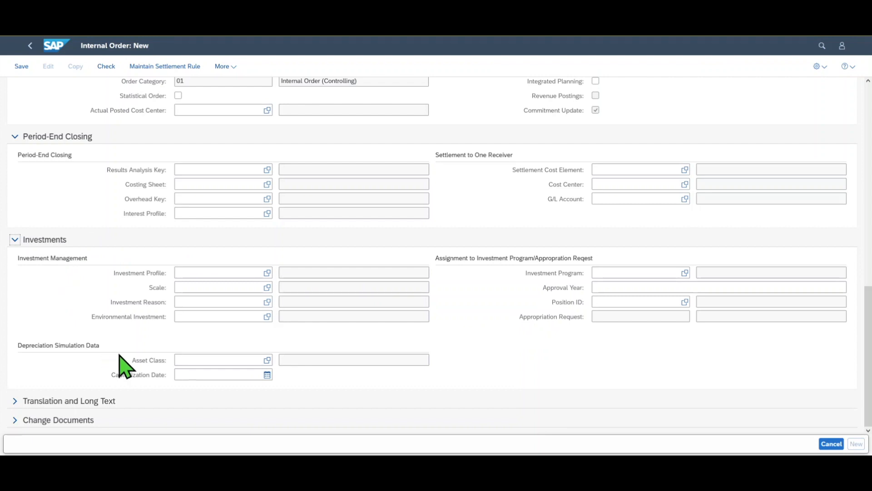
pyautogui.moveTo(467, 295)
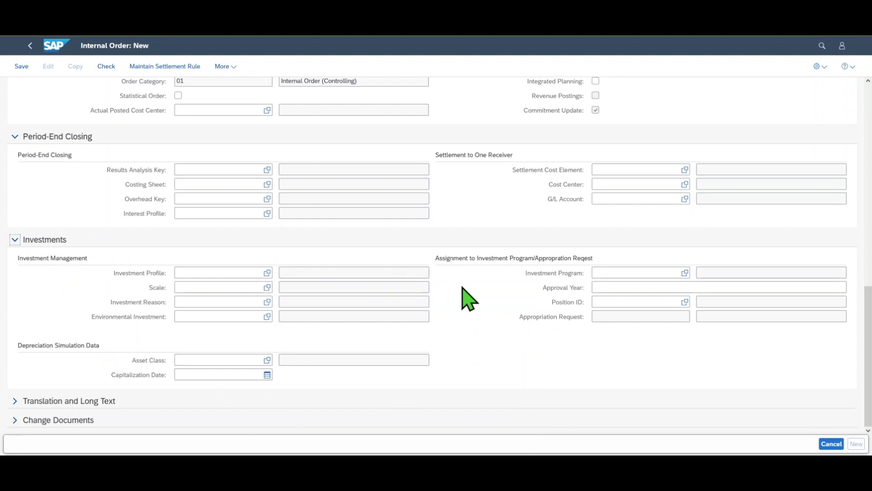
pyautogui.moveTo(117, 244)
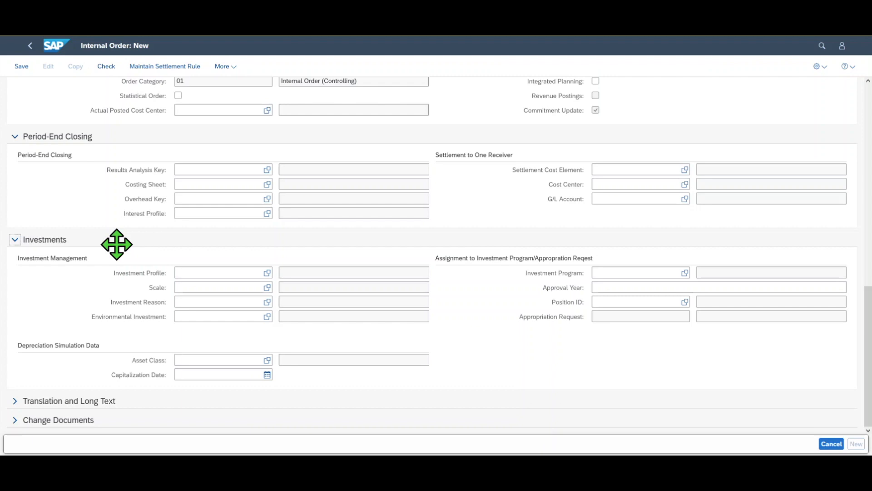
pyautogui.moveTo(137, 245)
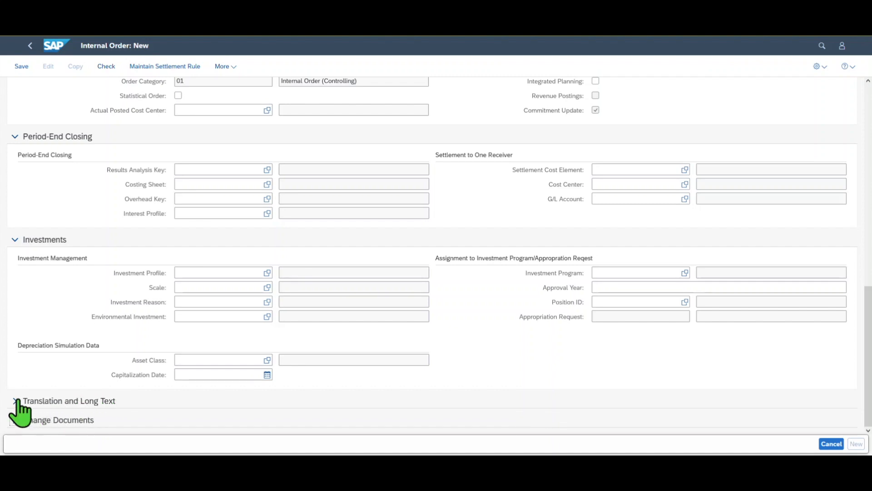
# Expand the Translation and Long Text and Change Documents sections
pyautogui.click(18, 400)
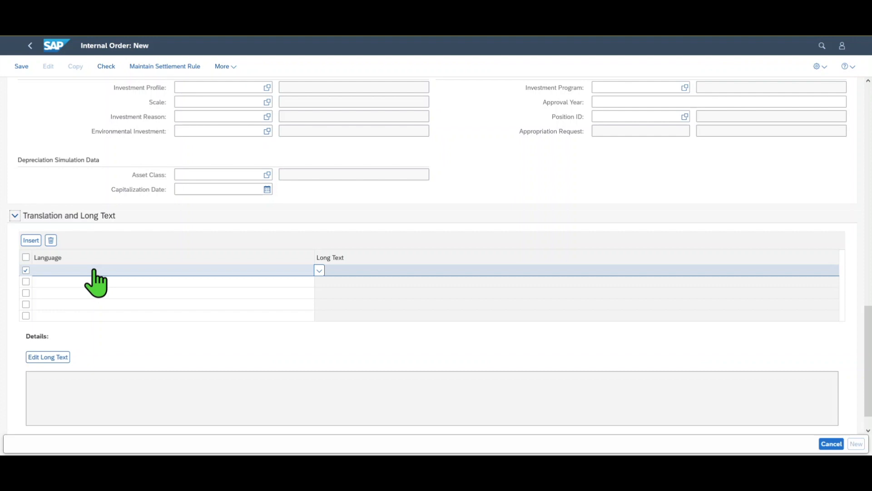
pyautogui.scroll(-3)
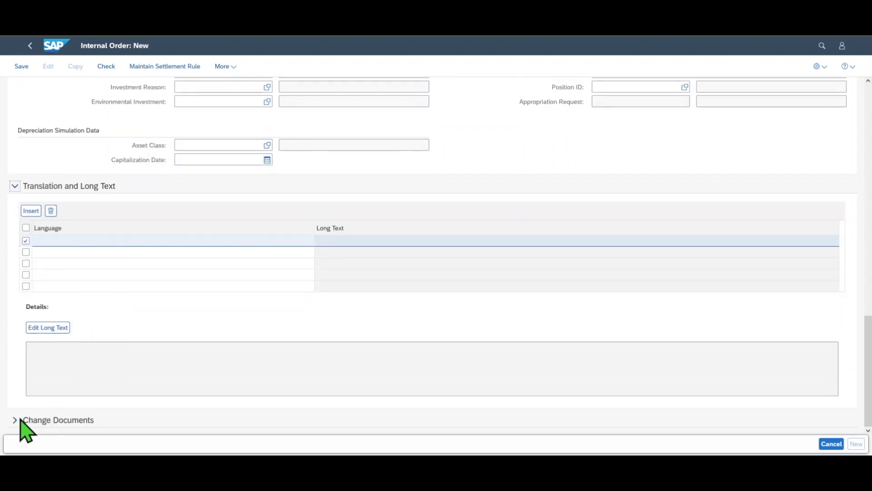
pyautogui.click(16, 420)
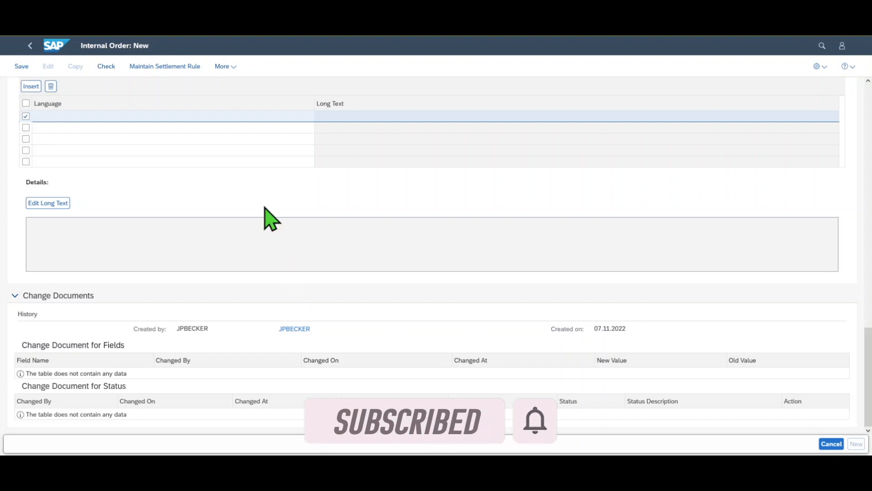
pyautogui.moveTo(187, 215)
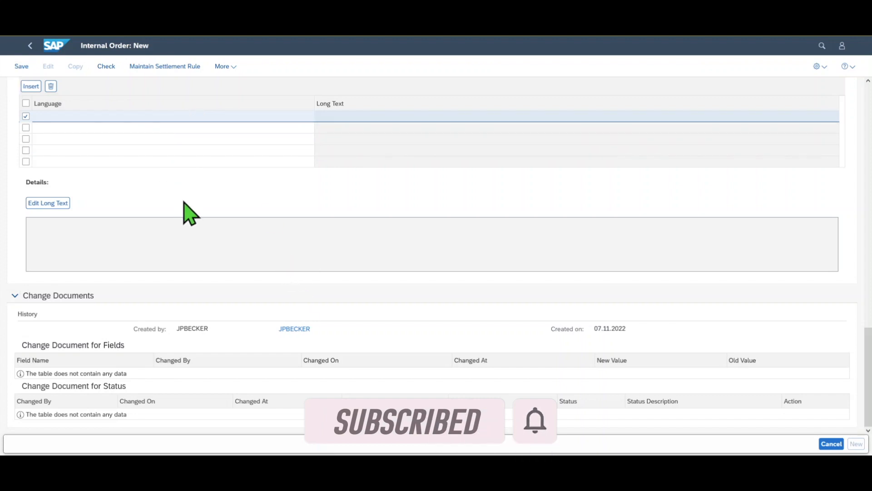